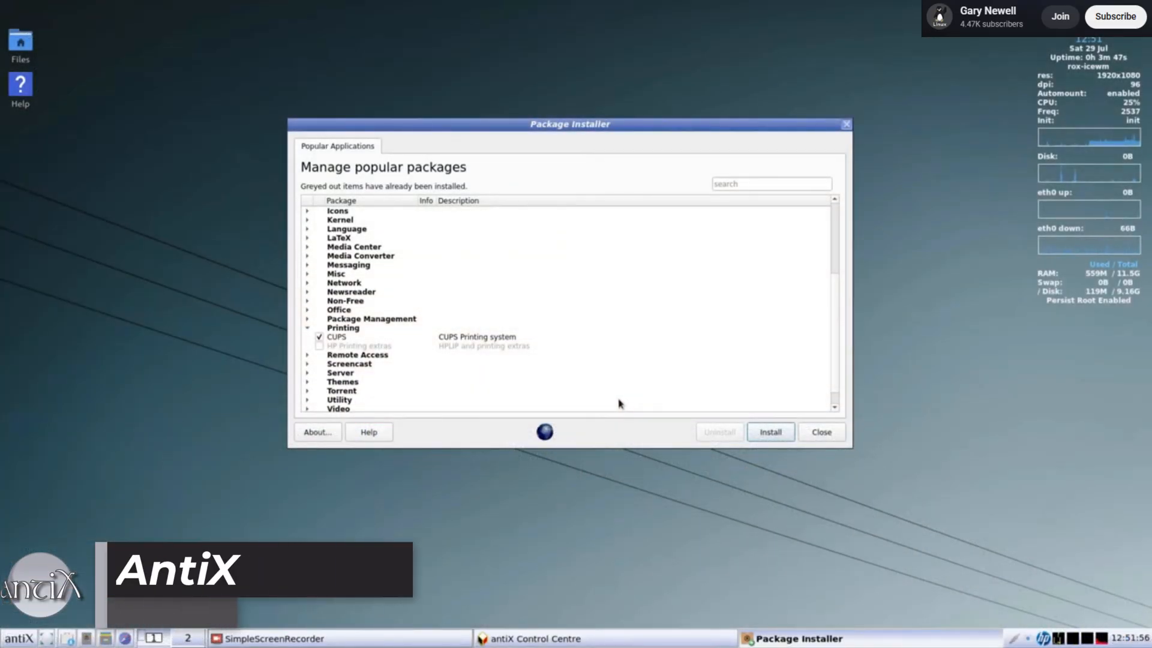
# Step: Expand the Printing category listing CUPS and HP Printing extras
pyautogui.click(770, 432)
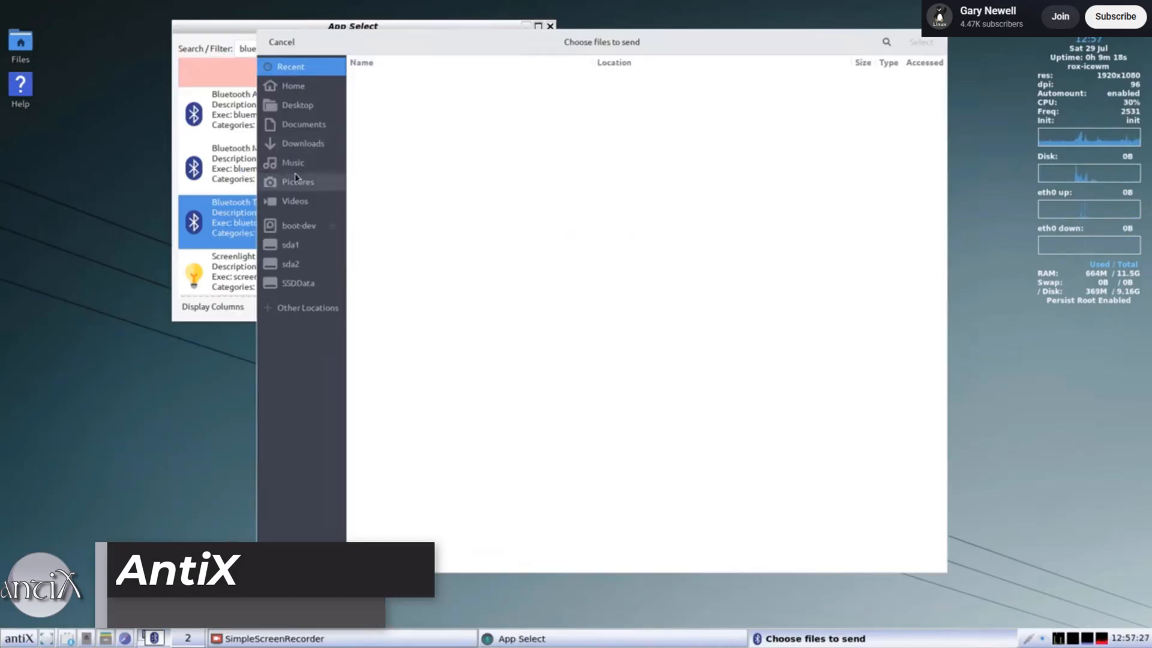
# Step: Launch the Bluetooth file transfer entry so the 'Choose files to send' dialog appears
pyautogui.click(304, 123)
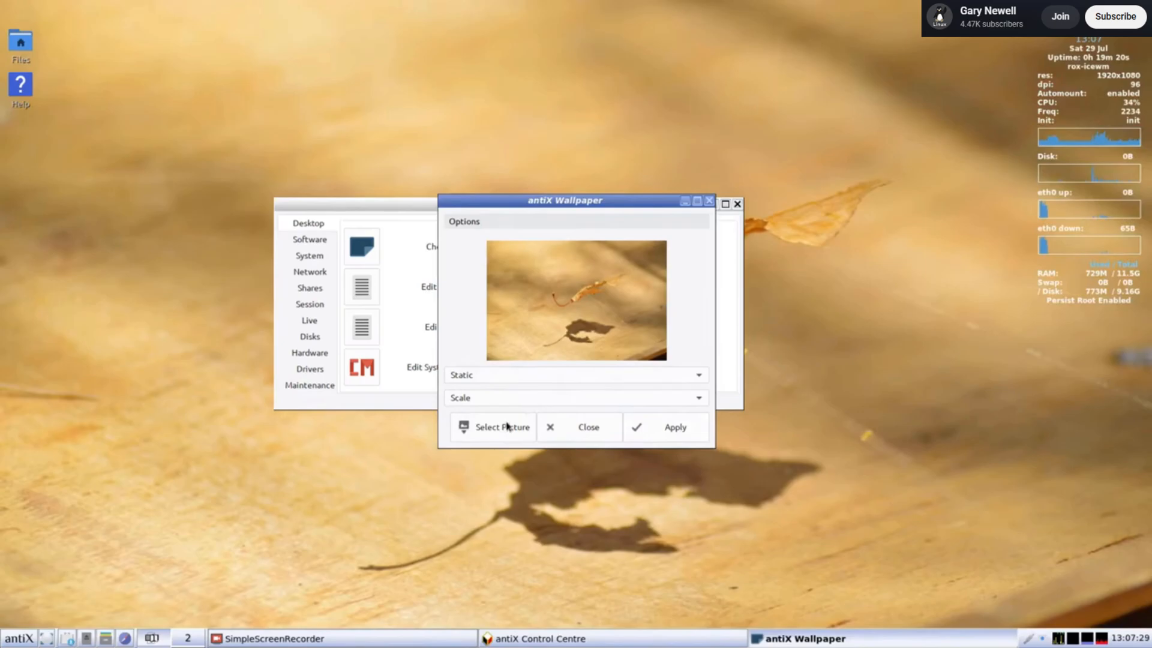
# Step: Apply the dark blue water-drops image as the desktop wallpaper
pyautogui.click(672, 428)
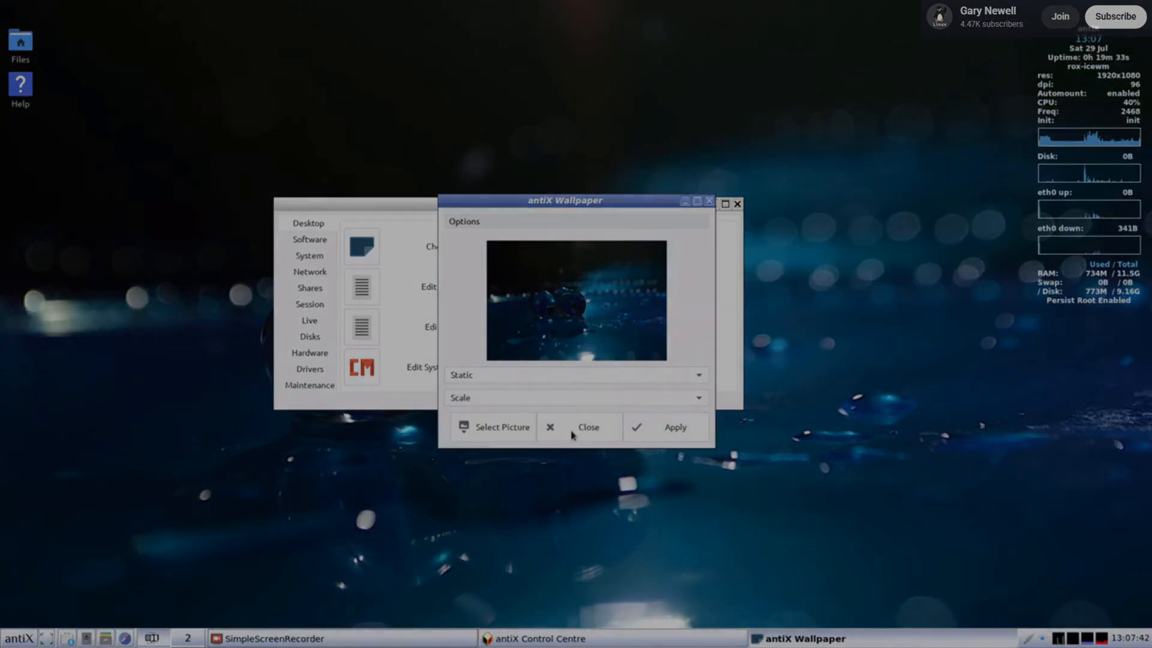